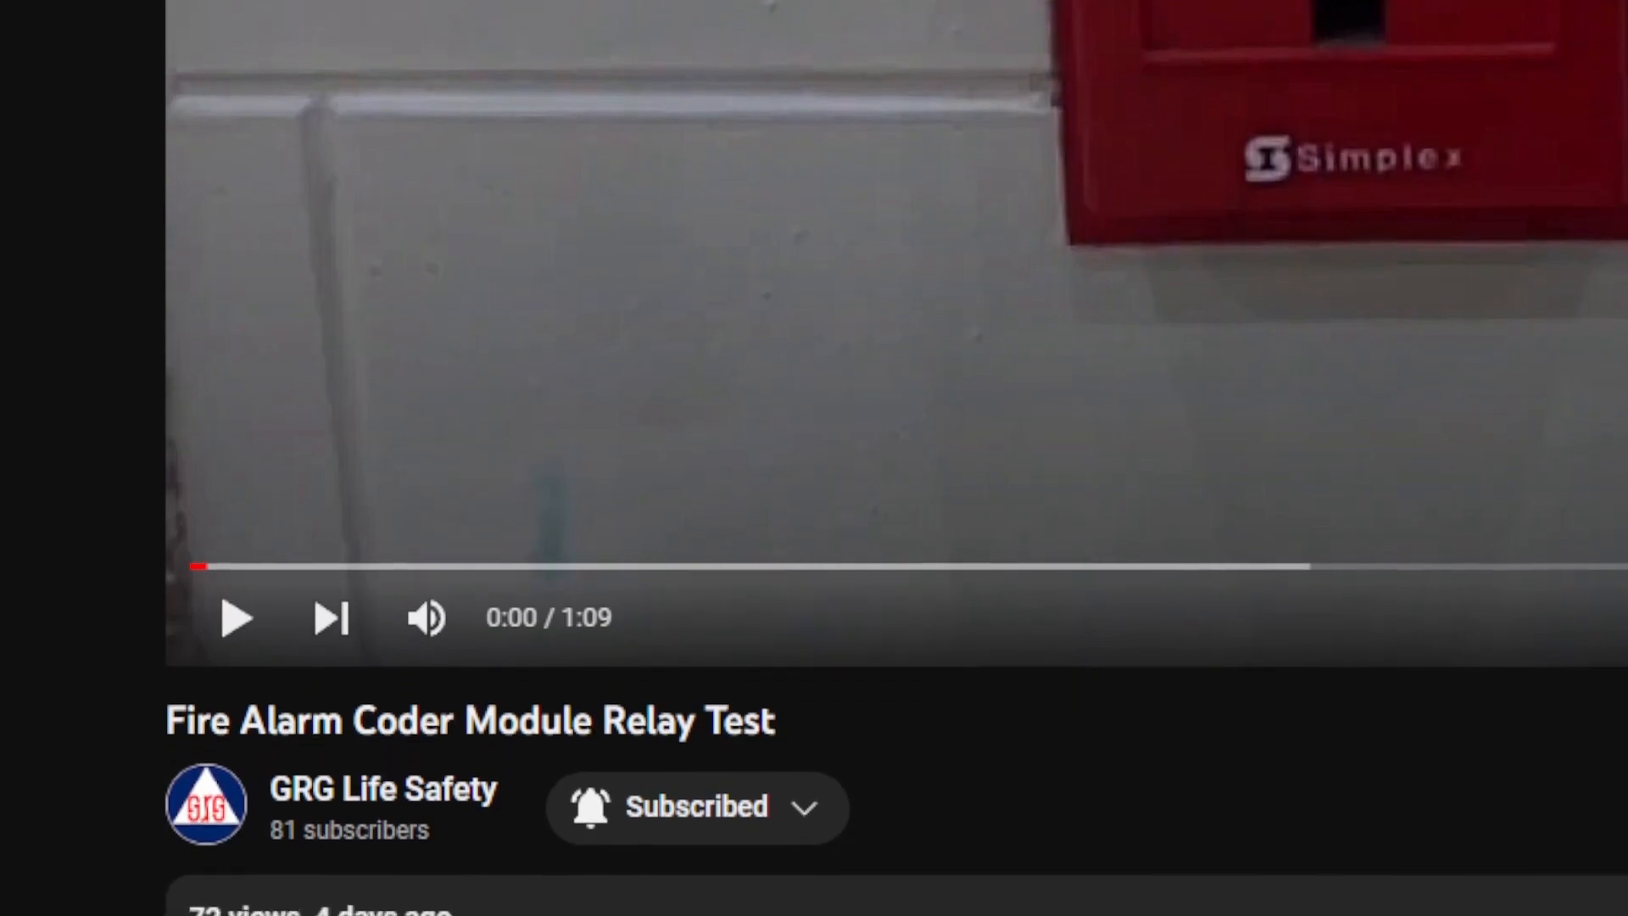
- Open the code_3.ino sketch and check Arduino Uno is the selected board
scroll("down", 3)
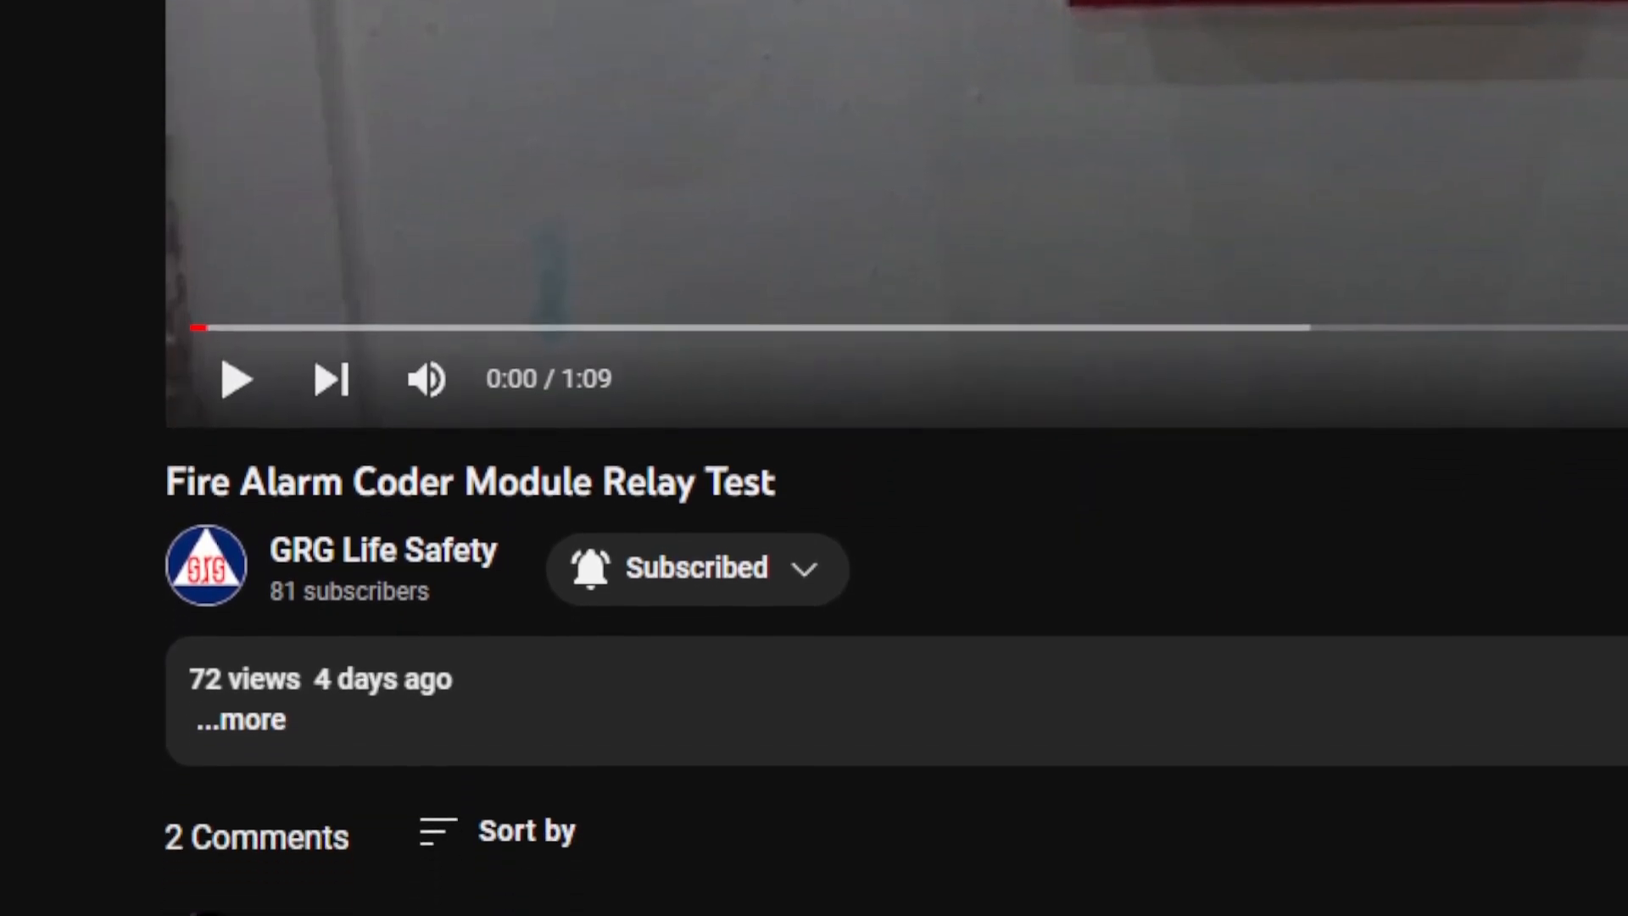
left_click(240, 718)
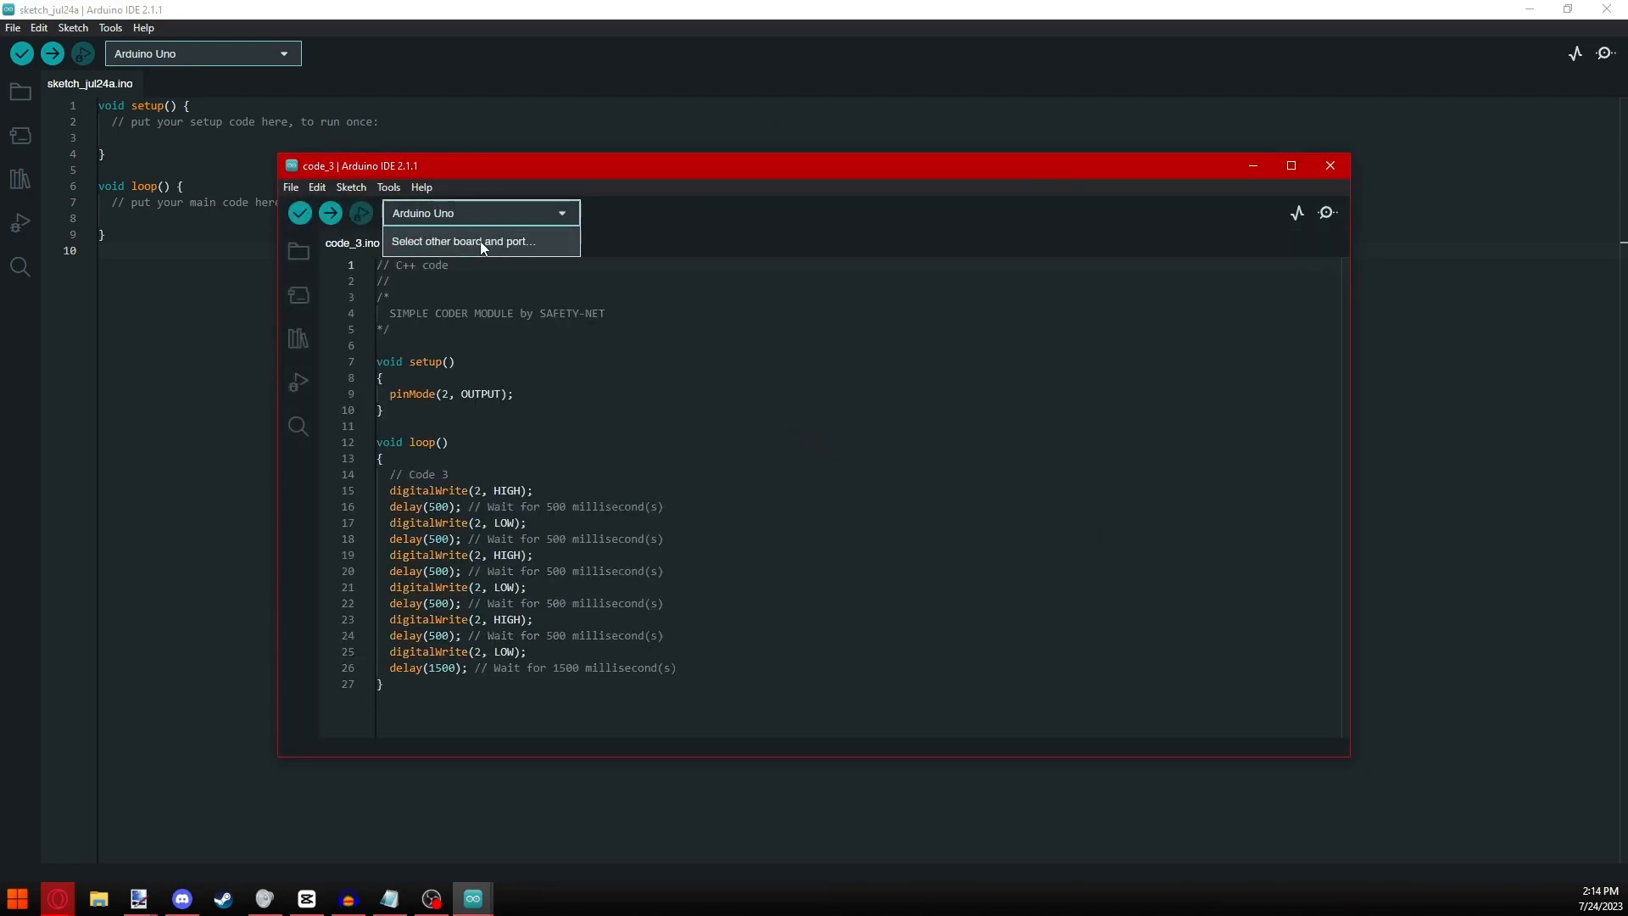
- Keep Arduino Uno as the board and upload code_3 to it
left_click(379, 345)
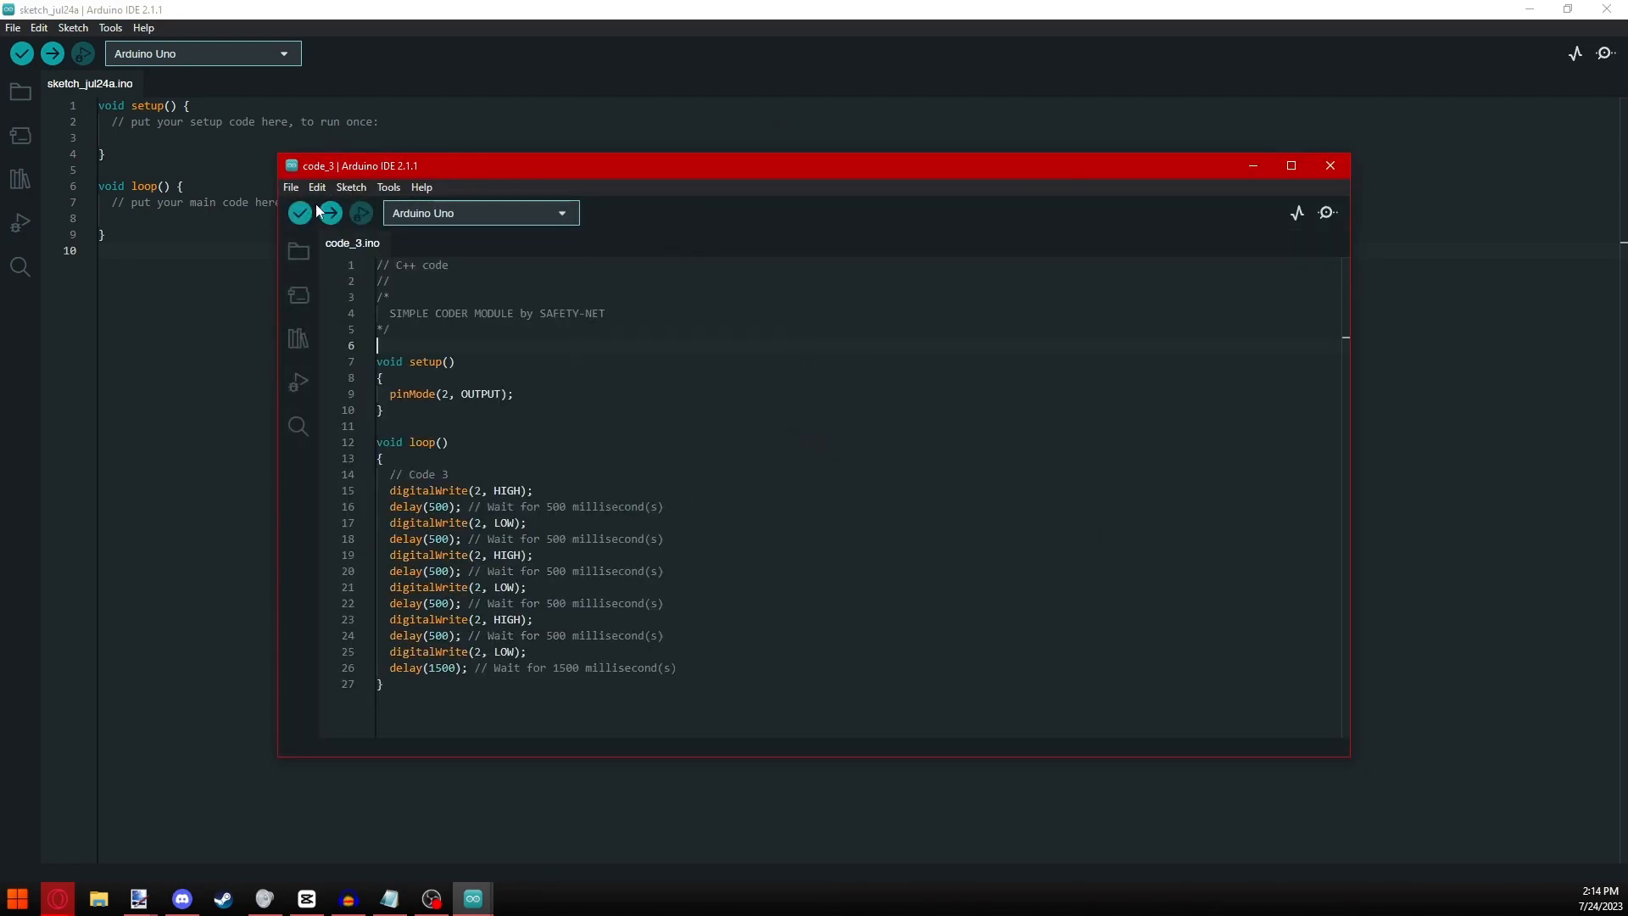
left_click(328, 213)
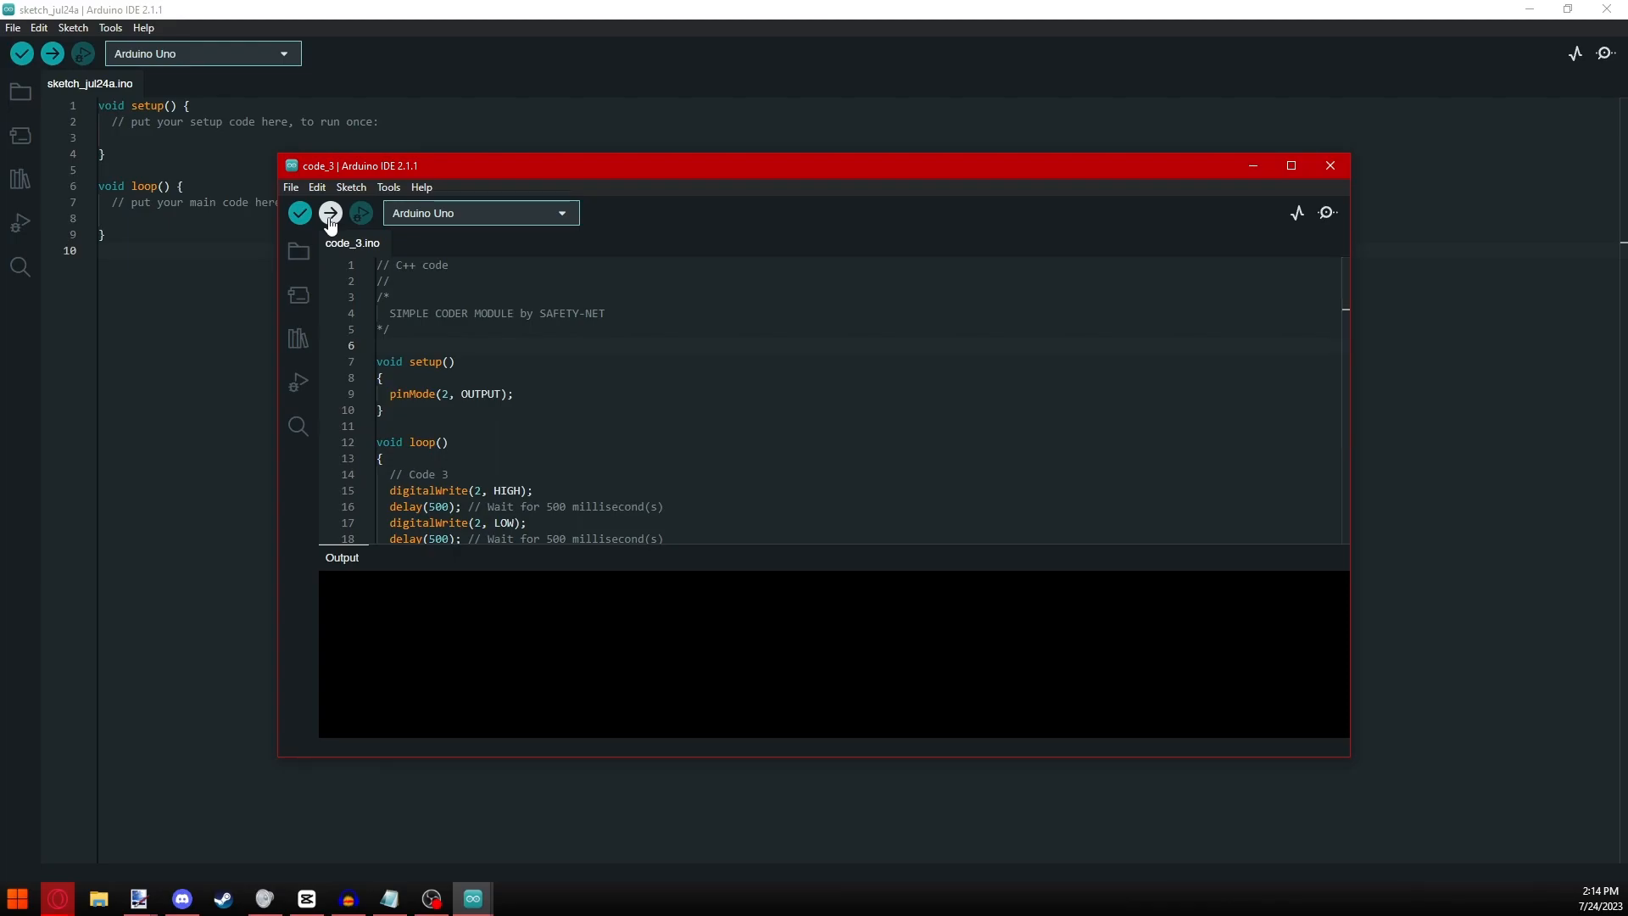